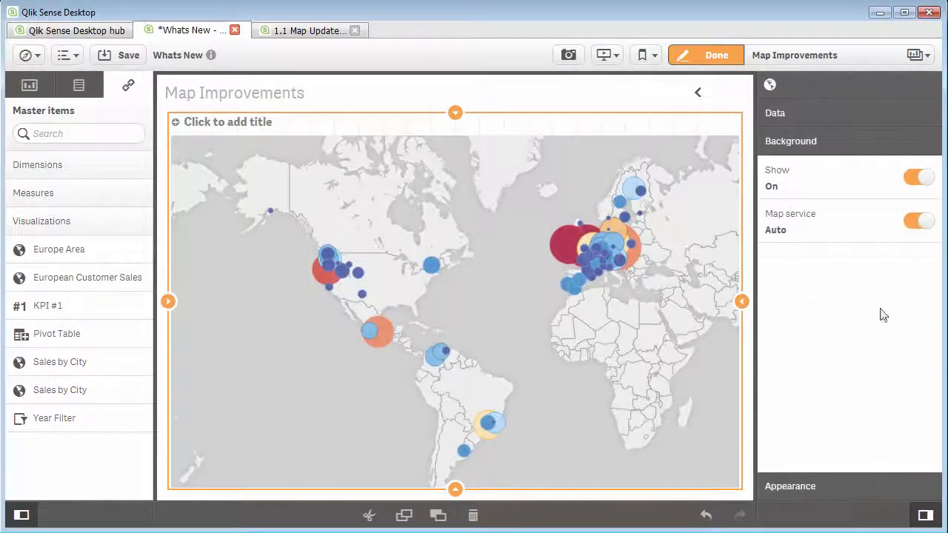
- Set the background map service to Custom with the otile1.mqcdn.com slippy-map tile URL
left_click(918, 220)
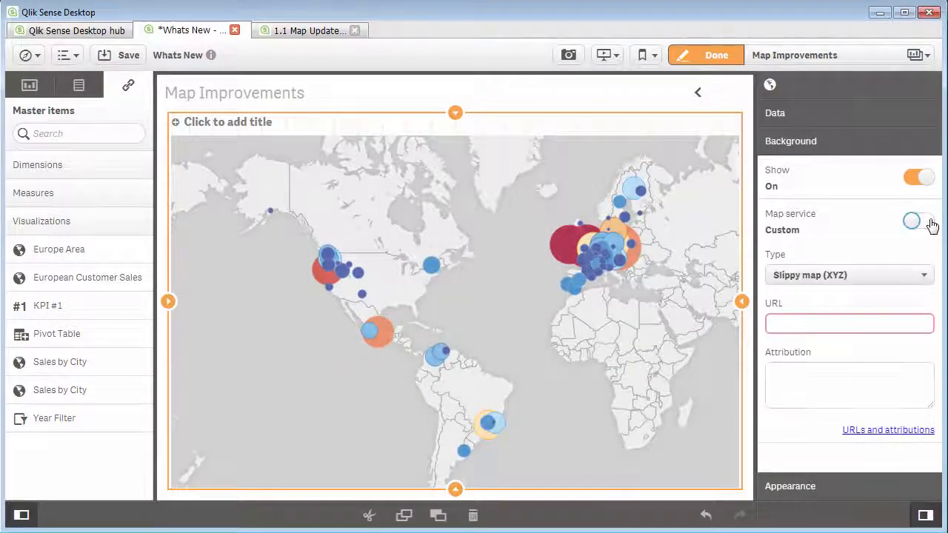
left_click(917, 220)
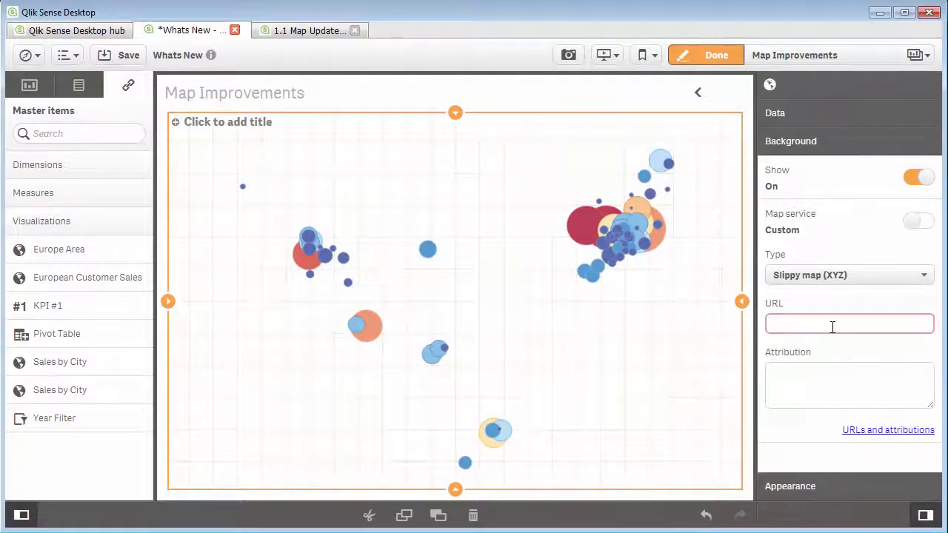
type("http://otile1.mqcdn.com/tiles/1.0.0/n")
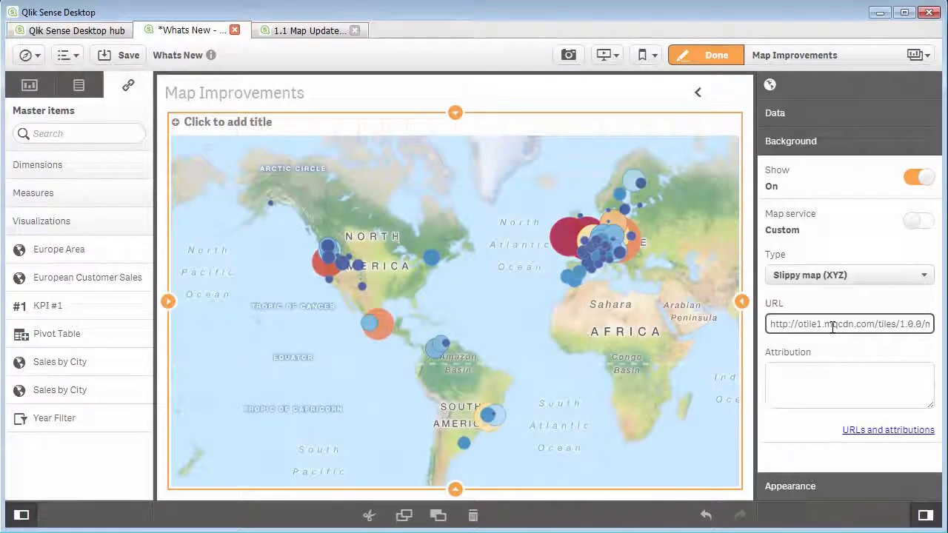
left_click(791, 169)
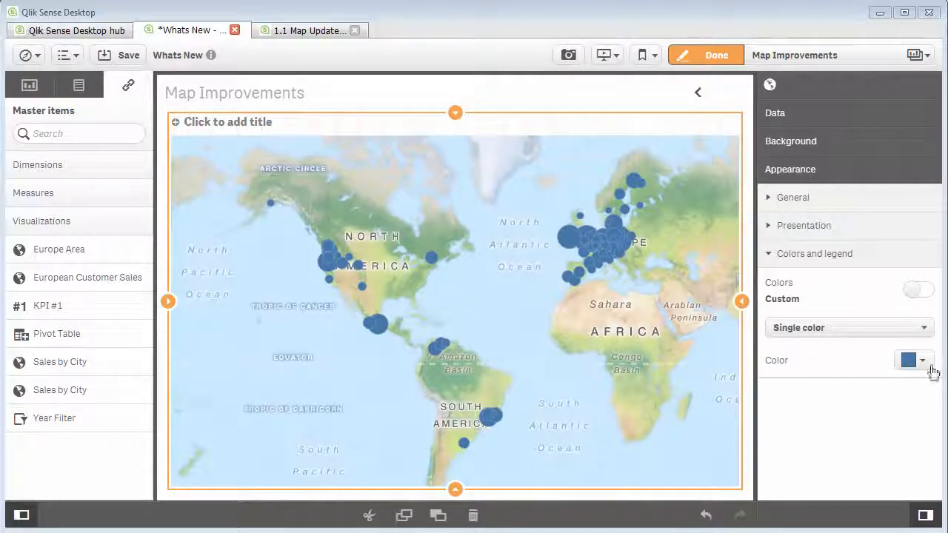
- Colour the bubbles by the expression count(ProductID), not treated as a colour code
left_click(847, 327)
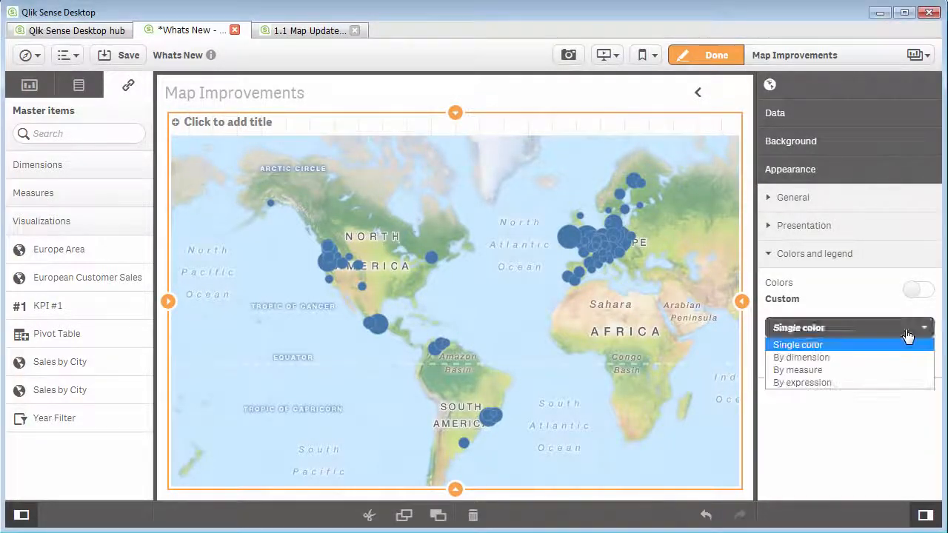
left_click(796, 370)
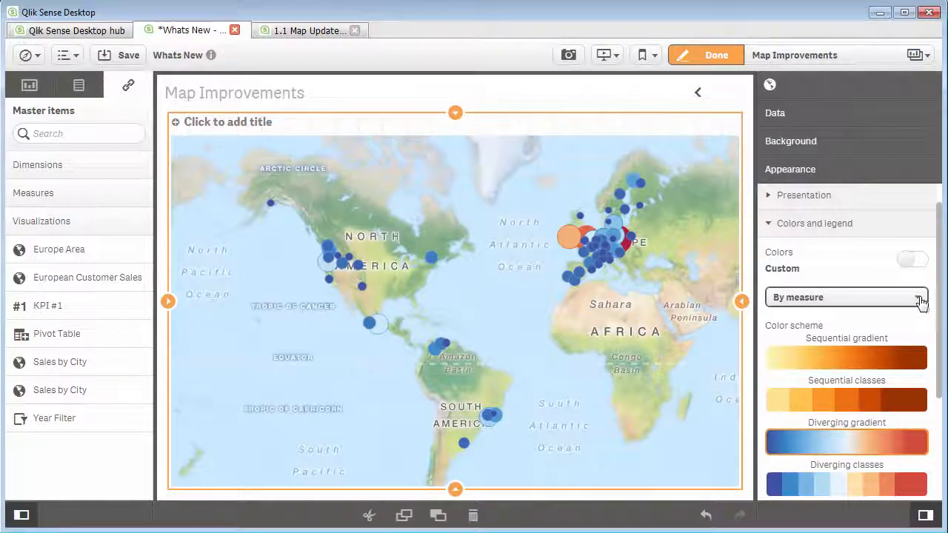
left_click(847, 296)
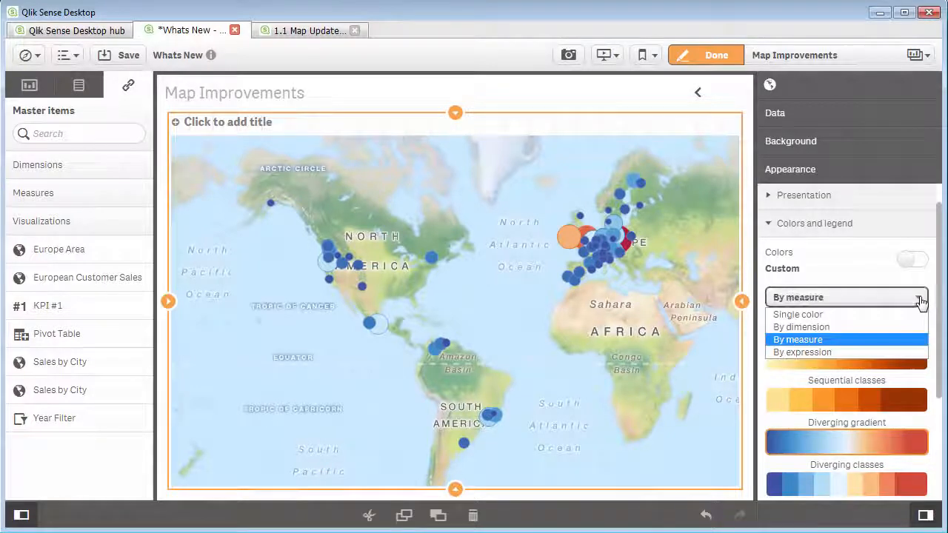
left_click(799, 351)
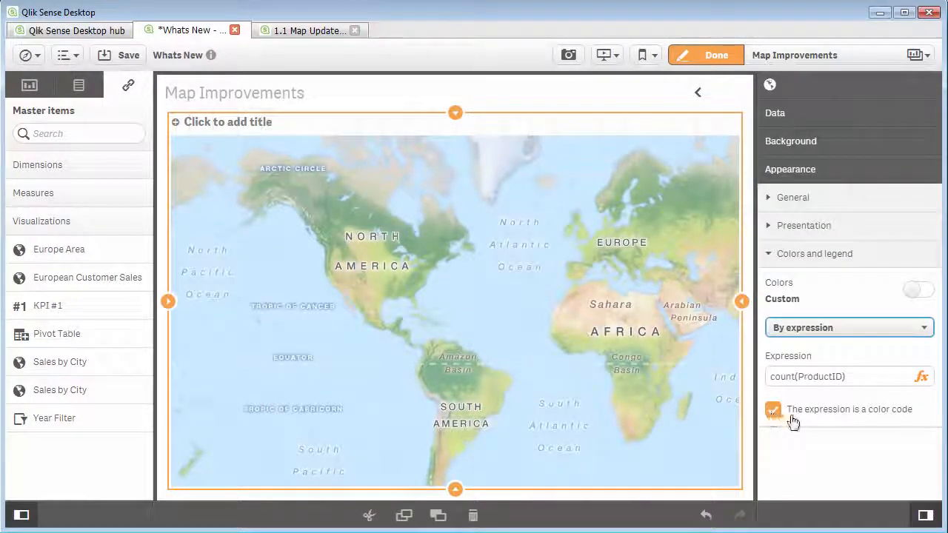
left_click(773, 409)
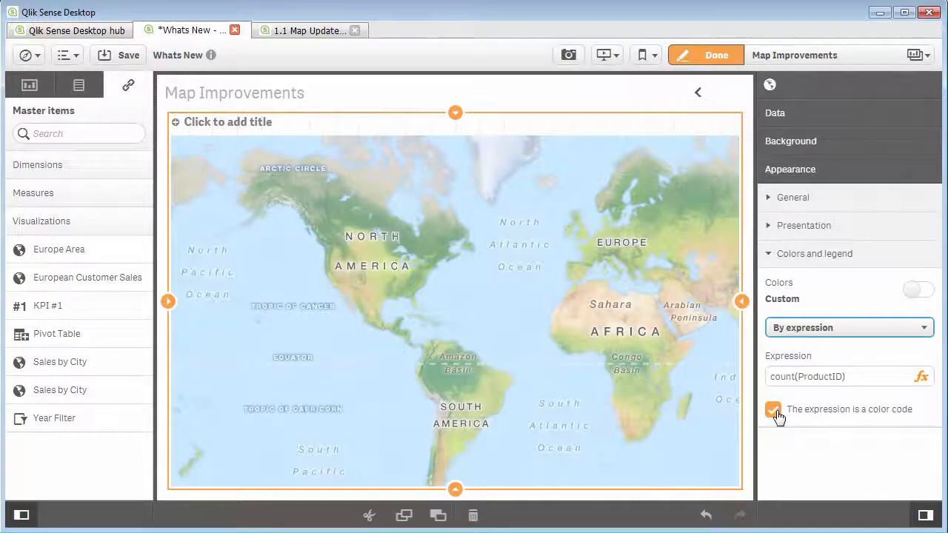
left_click(773, 409)
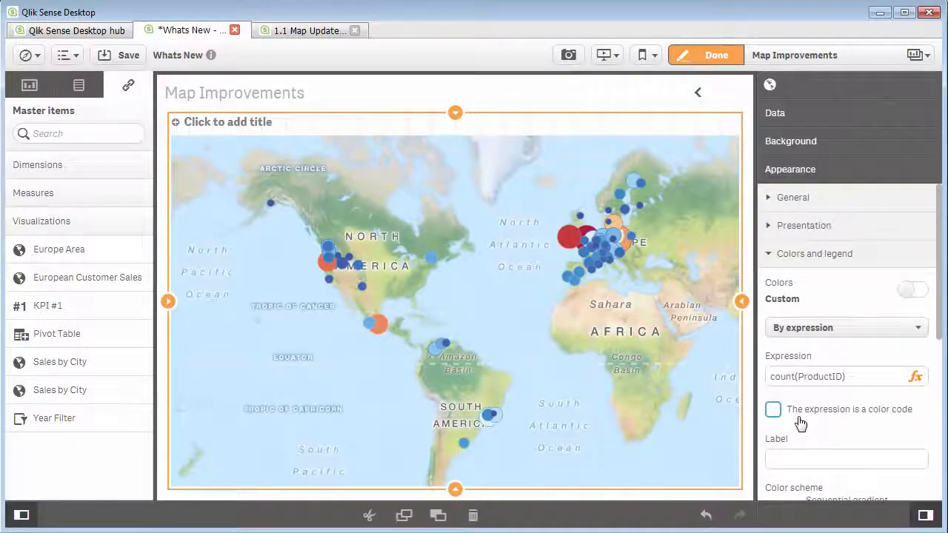
scroll("down", 3)
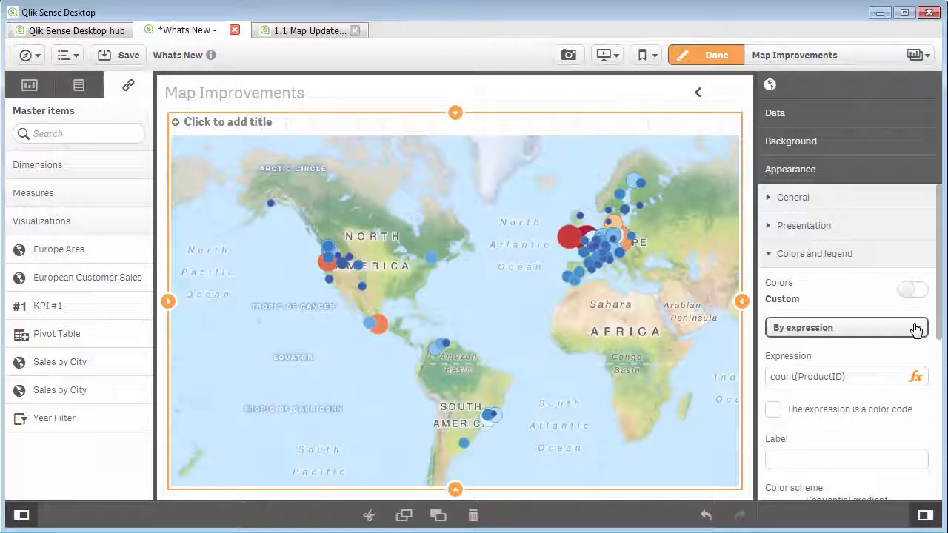
- Switch colouring briefly to By measure and return to By expression
left_click(845, 328)
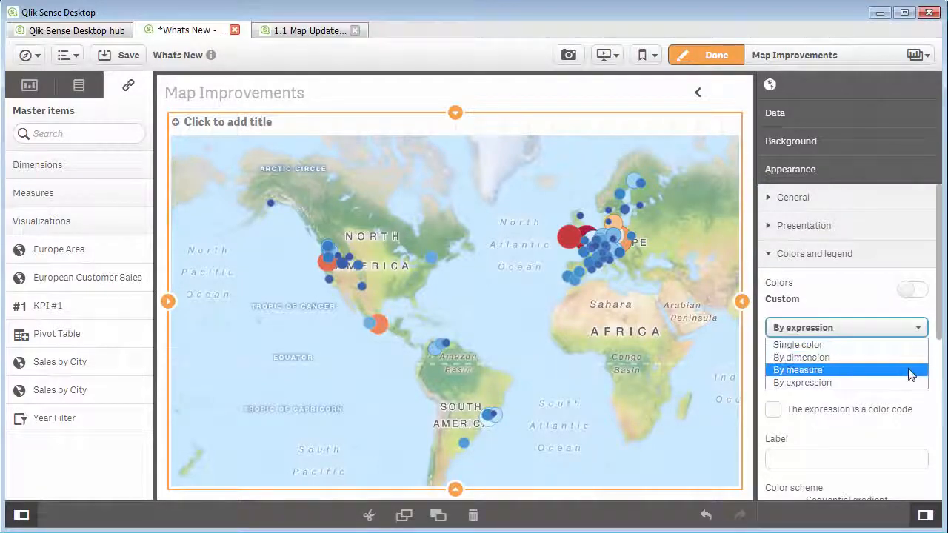
left_click(798, 371)
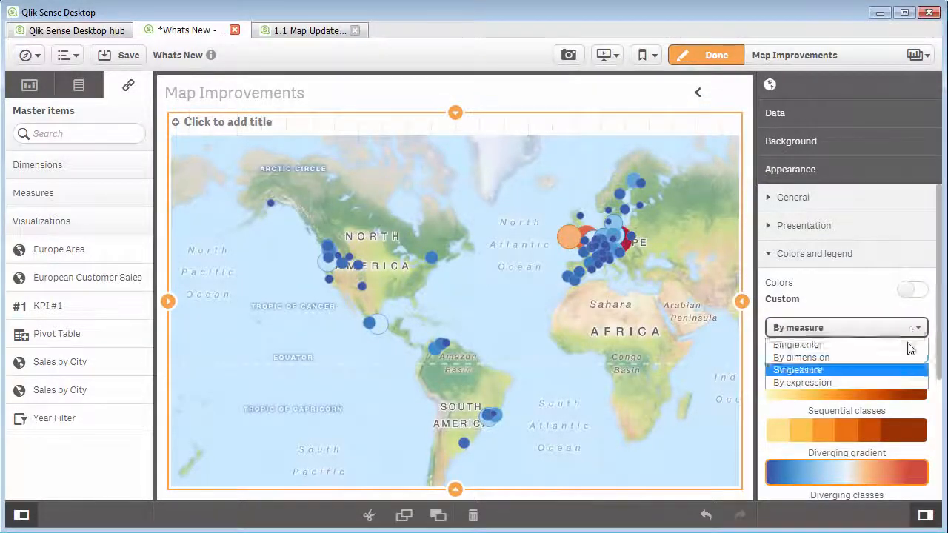
left_click(817, 382)
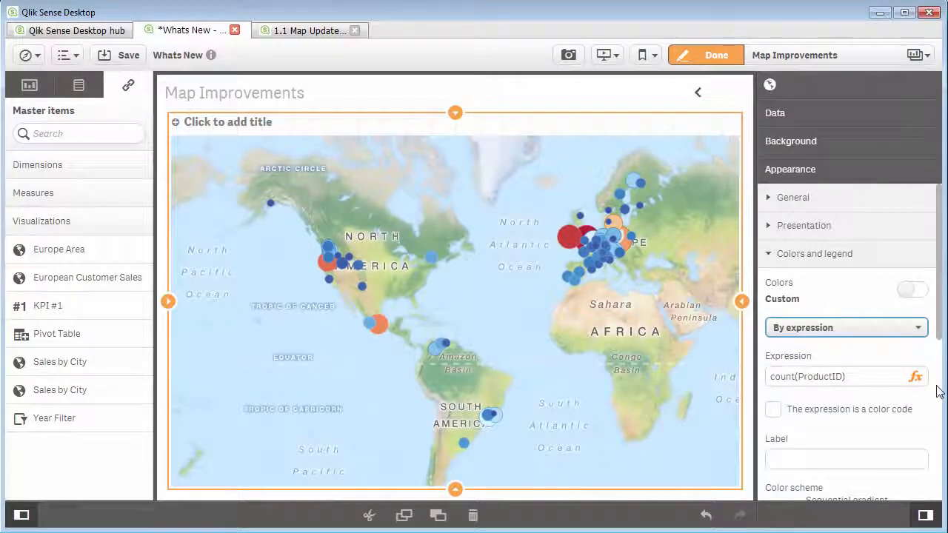
mouse_move(808, 415)
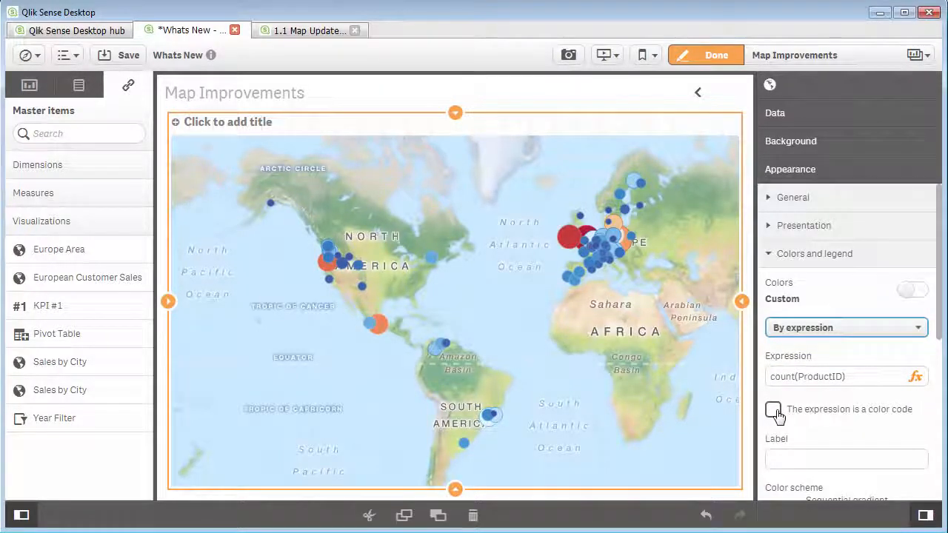
- Replace the colour expression with red(), then if(City = 'Eugene',green(),yellow())
left_click(773, 410)
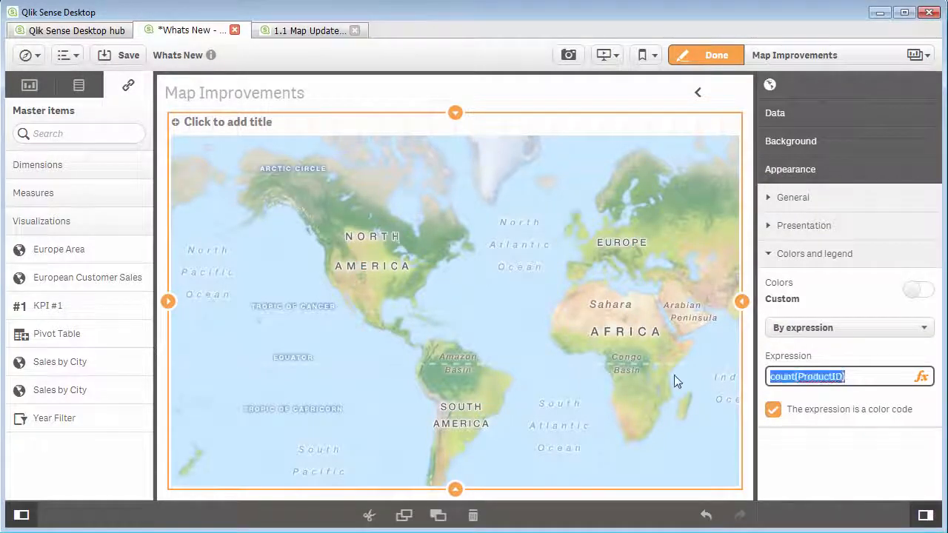
type("red()")
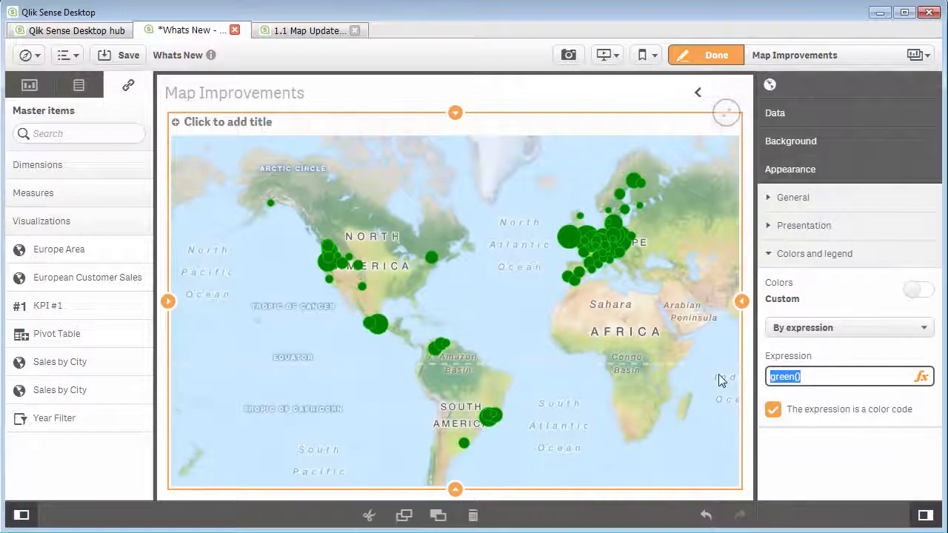
type("if(City = 'Eugene',green(),yellow())")
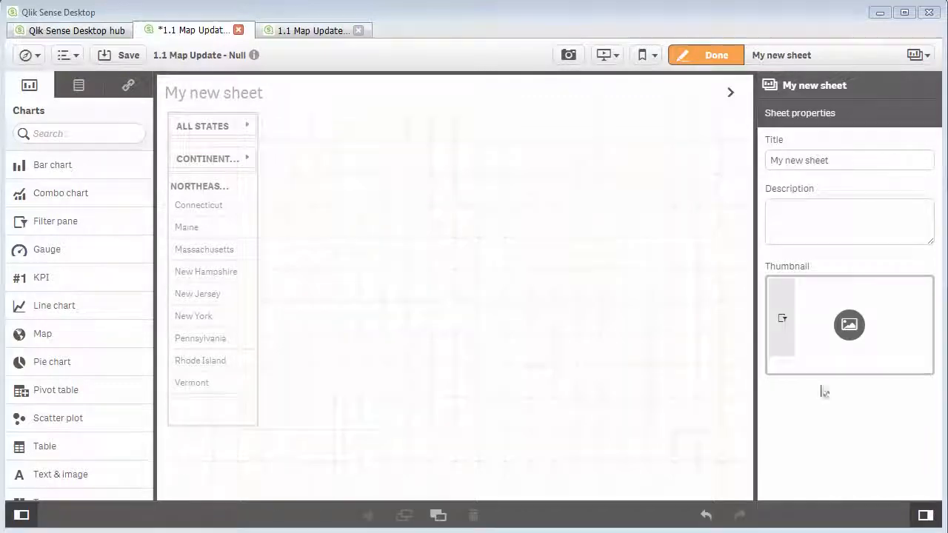
left_click(706, 54)
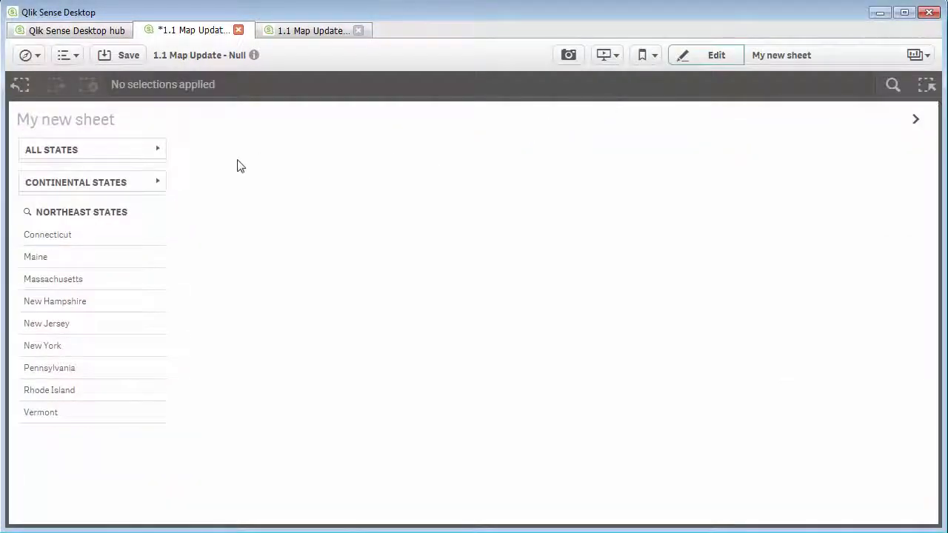
mouse_move(122, 161)
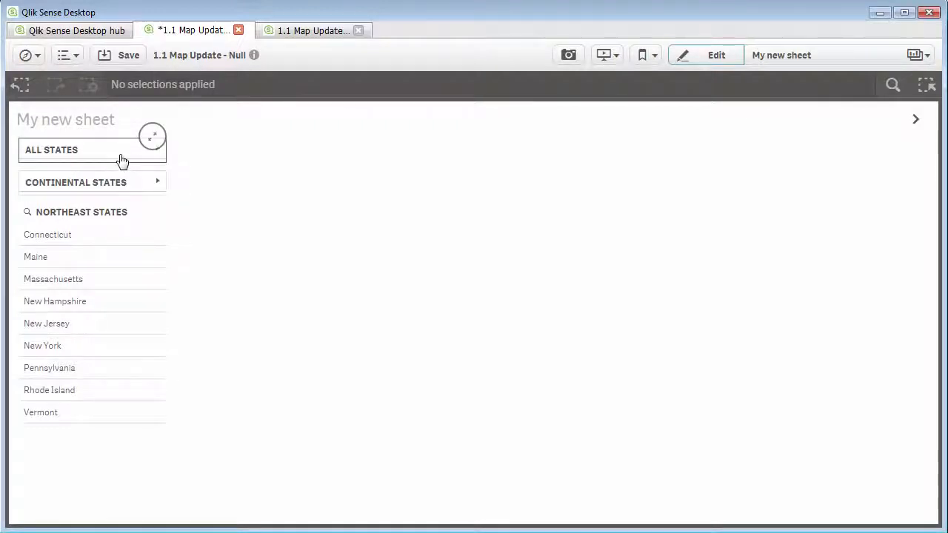
left_click(51, 150)
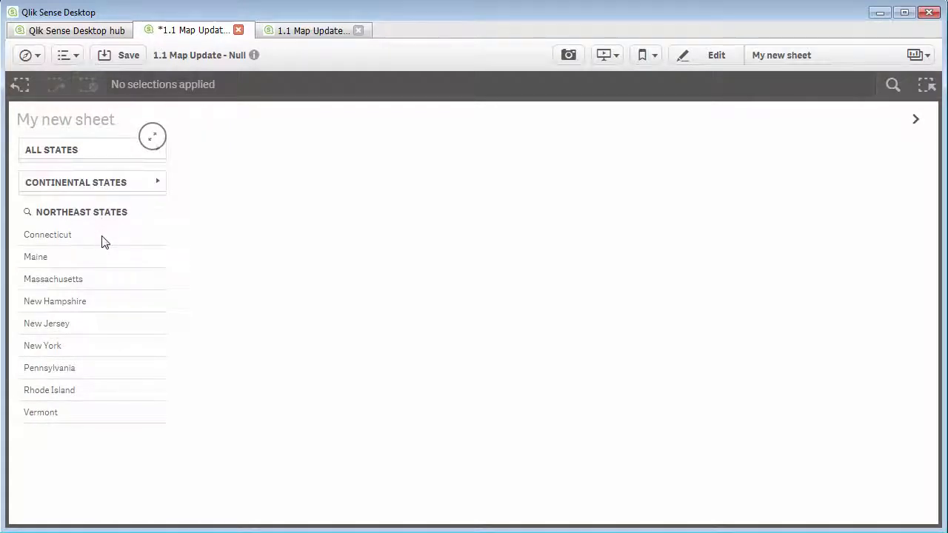
mouse_move(129, 436)
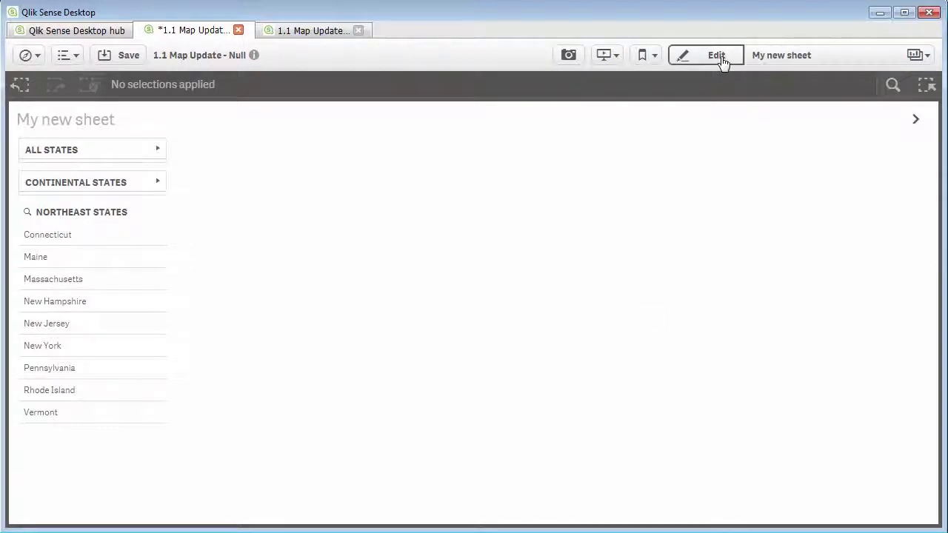
left_click(717, 55)
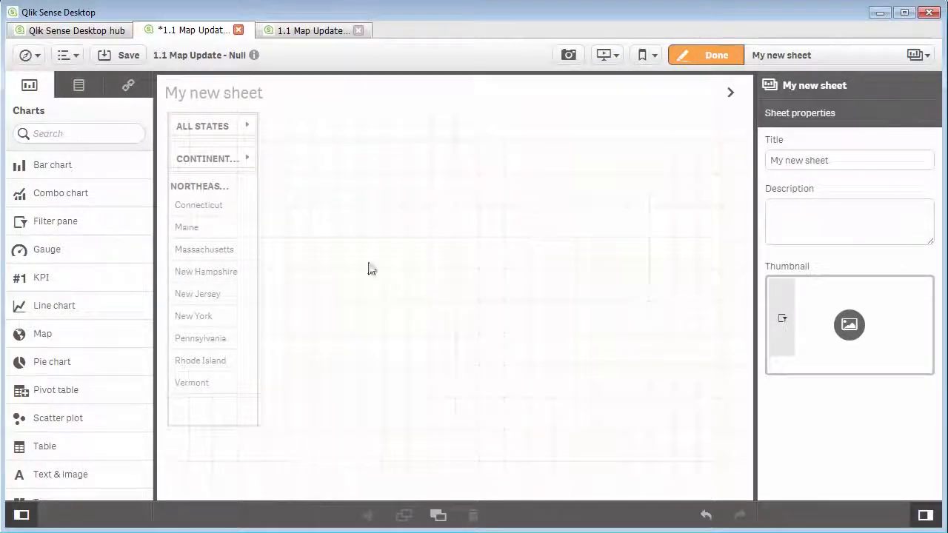
mouse_move(287, 353)
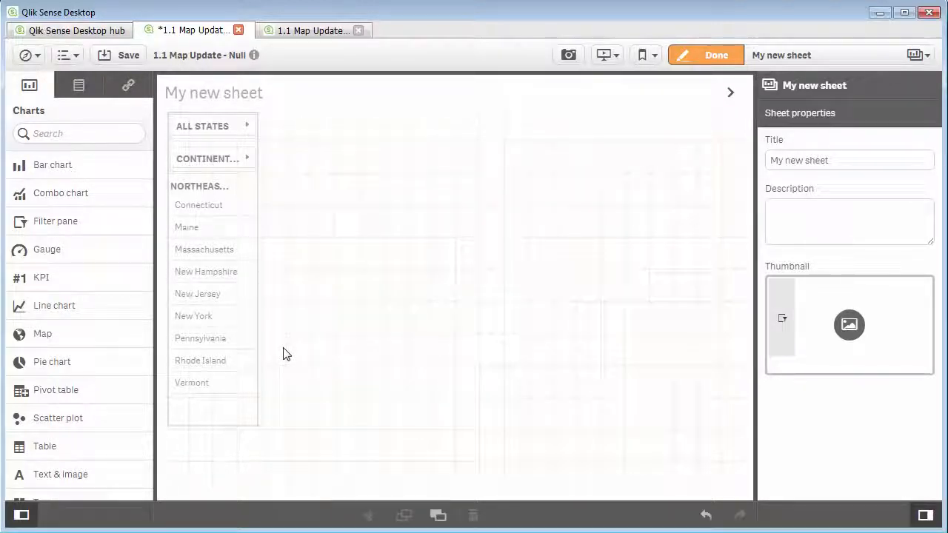
mouse_move(246, 329)
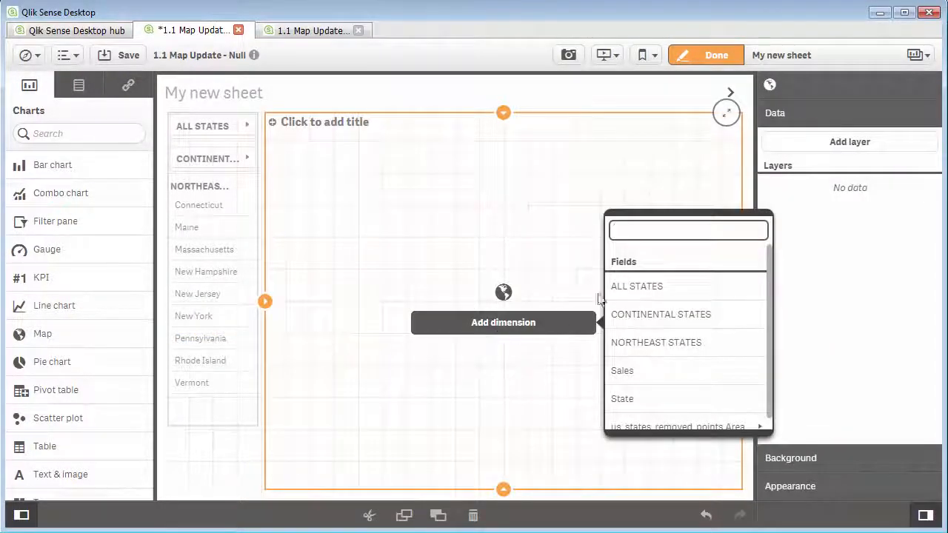
- Use CONTINENTAL STATES as the map's area dimension and hide its null regions
left_click(636, 286)
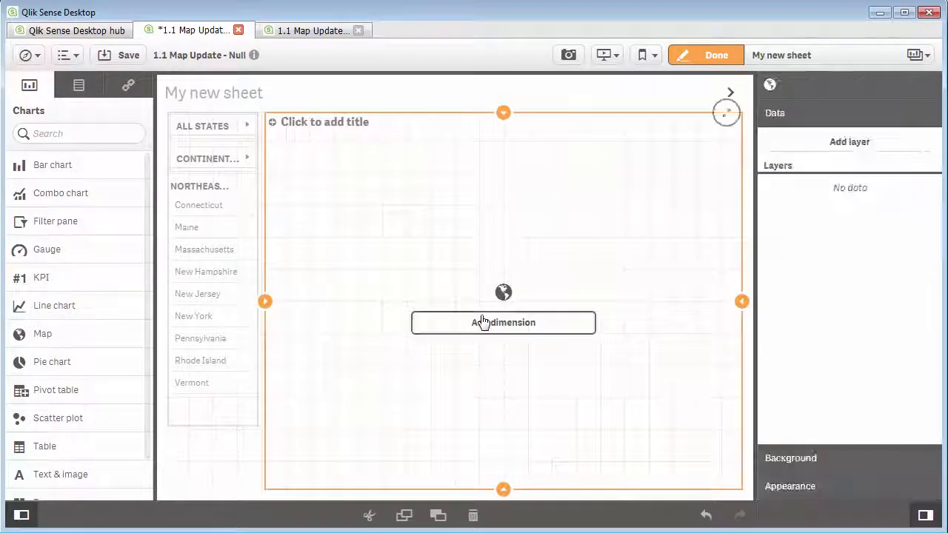
left_click(503, 323)
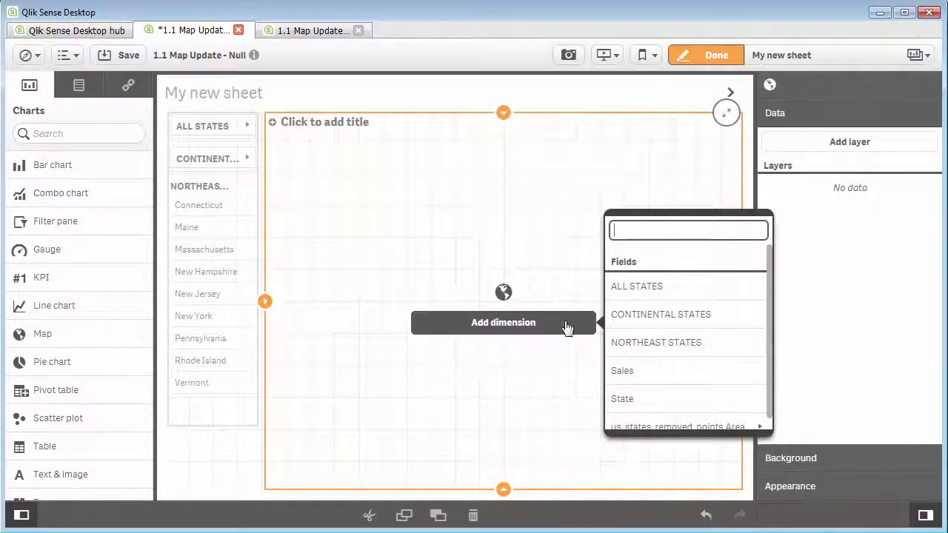
left_click(660, 314)
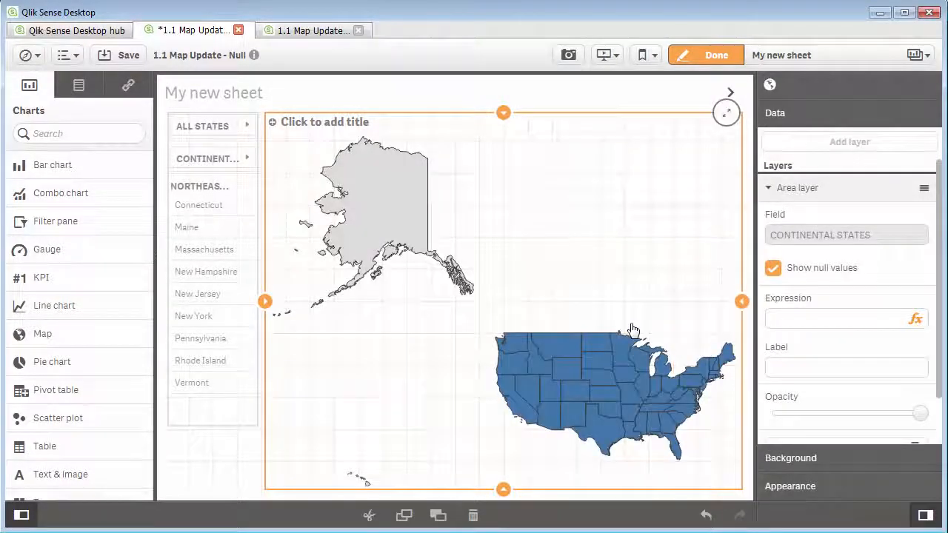
mouse_move(625, 329)
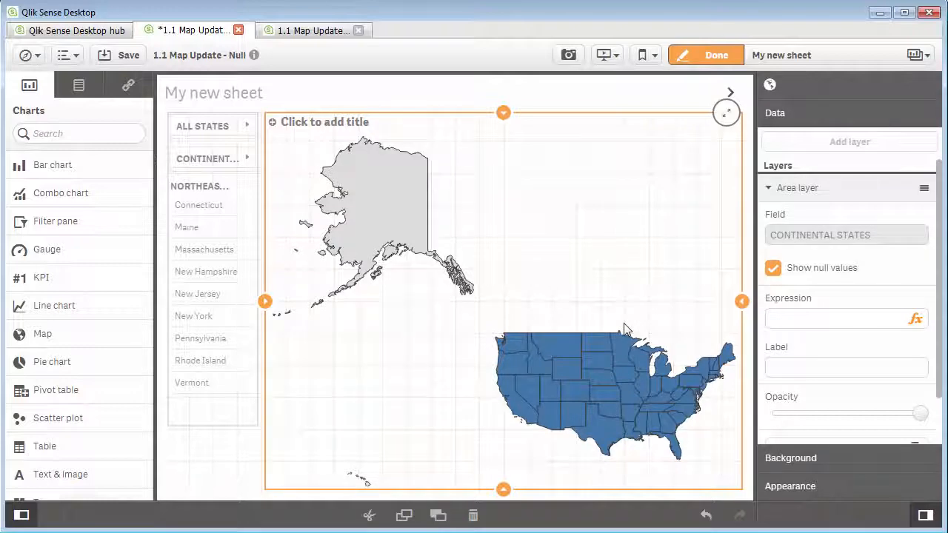
mouse_move(676, 332)
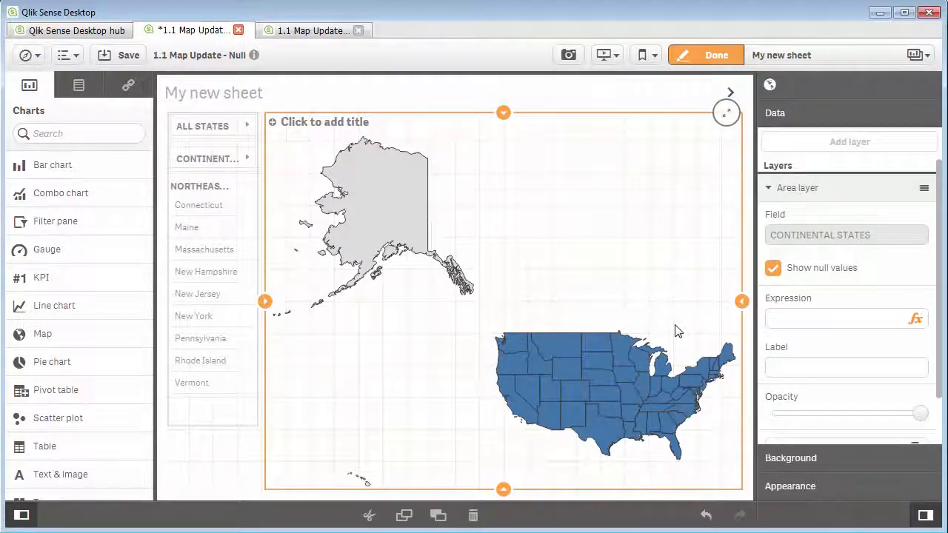
mouse_move(361, 487)
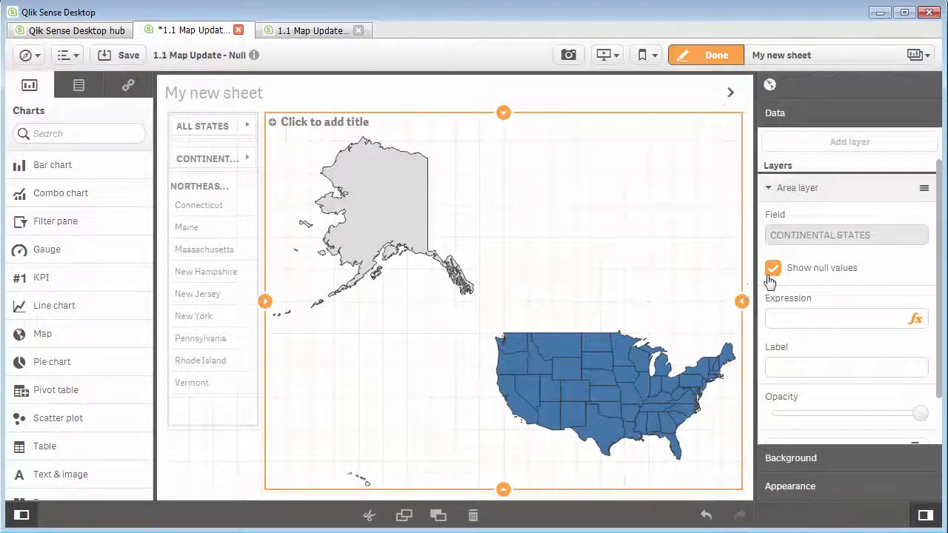
left_click(773, 268)
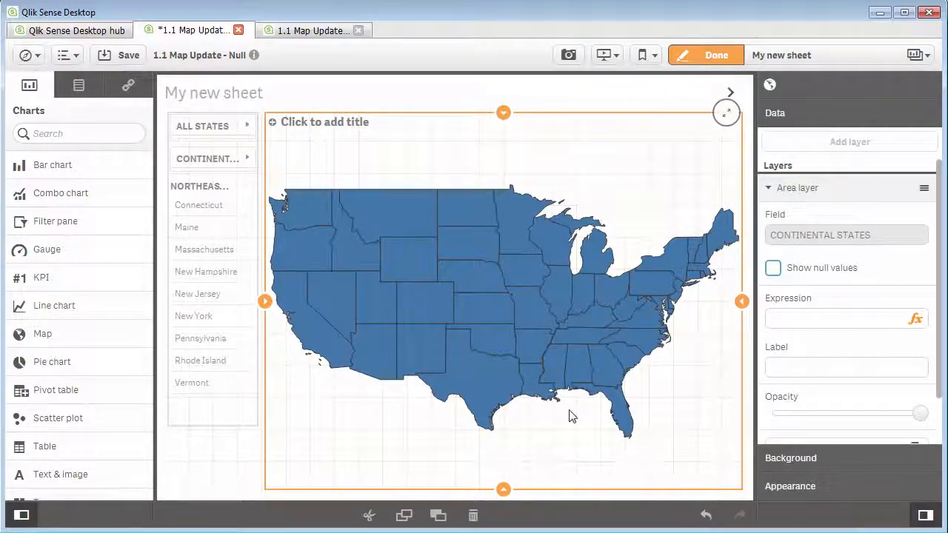
mouse_move(582, 417)
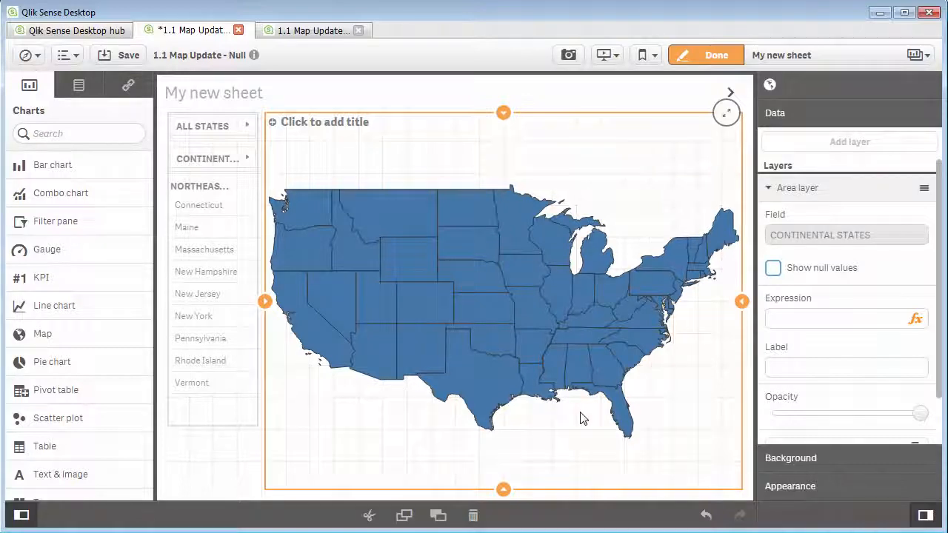
mouse_move(519, 360)
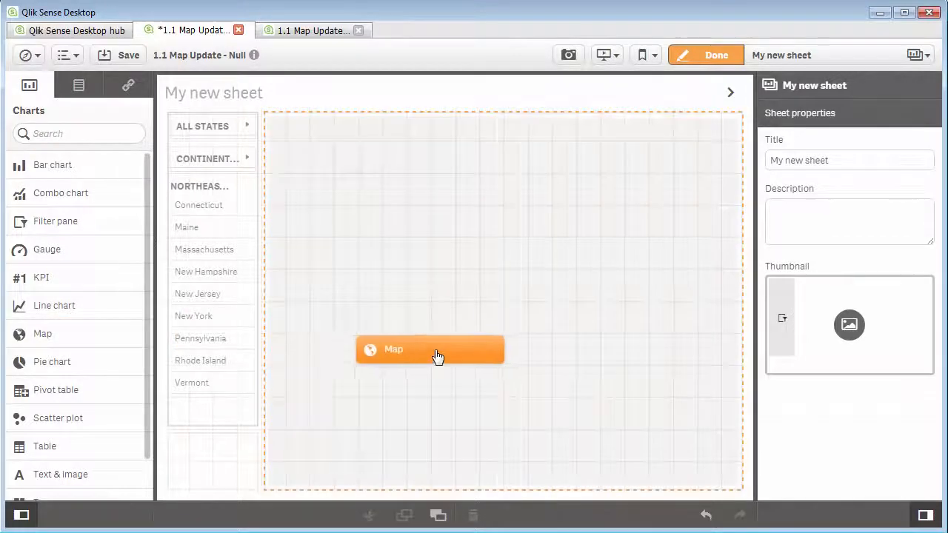
- Add a new map with NORTHEAST STATES as dimension and hide the null states
left_click(437, 350)
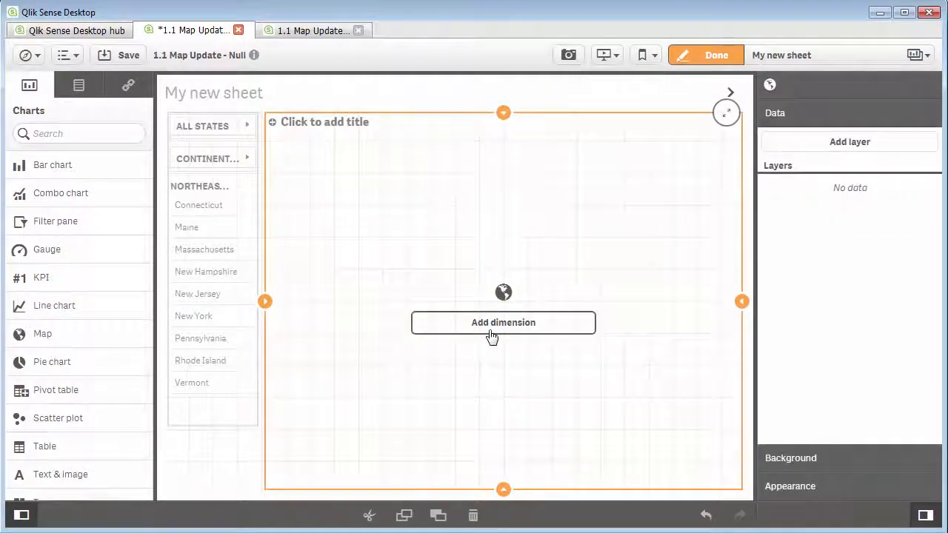
left_click(503, 323)
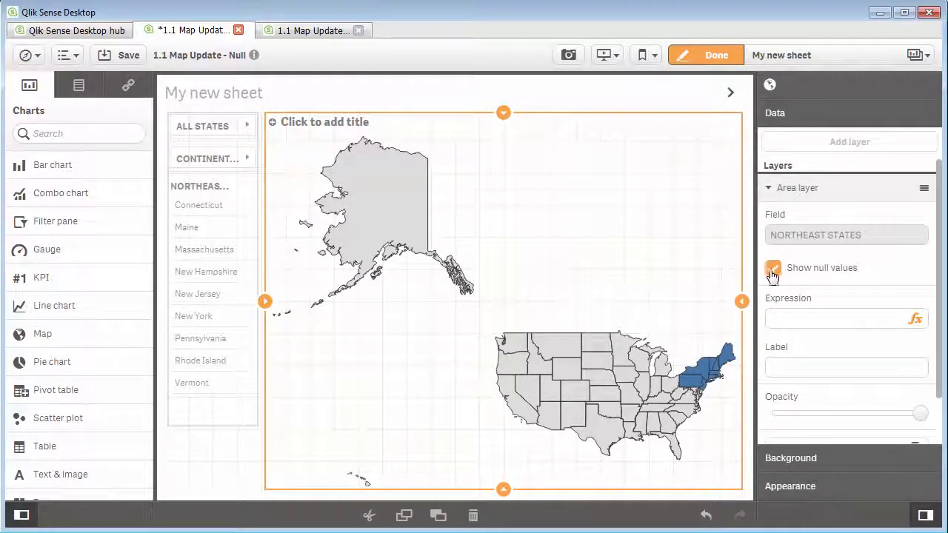
left_click(773, 268)
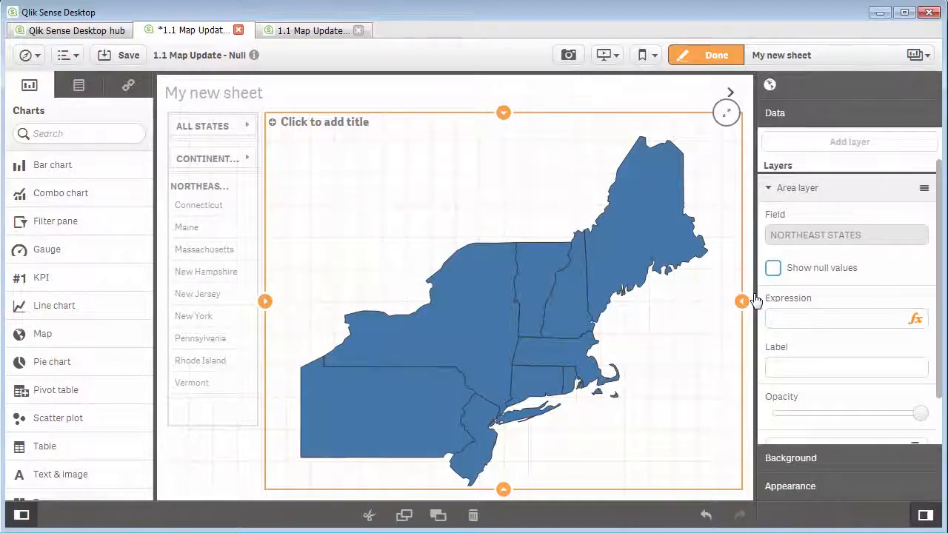
mouse_move(809, 501)
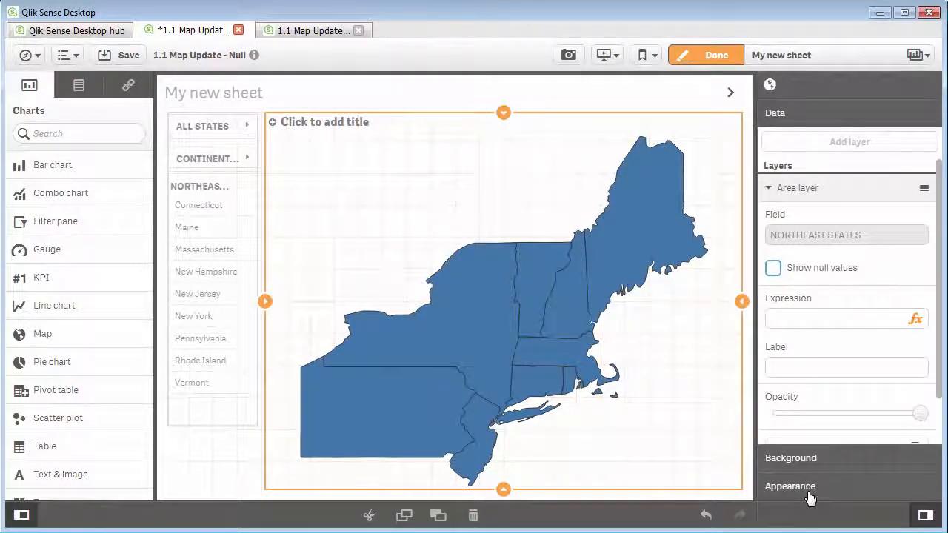
- Colour the northeast states By dimension under Colors and legend
left_click(791, 486)
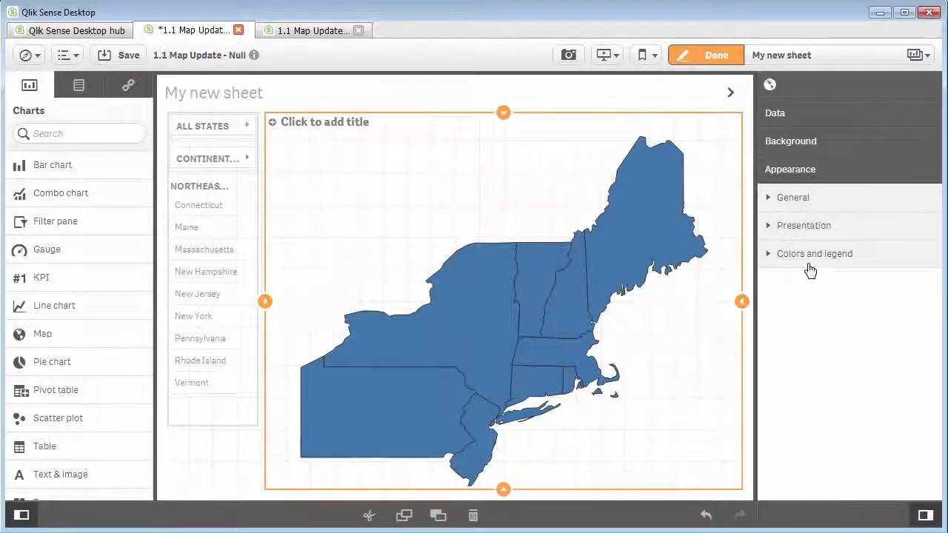
left_click(812, 254)
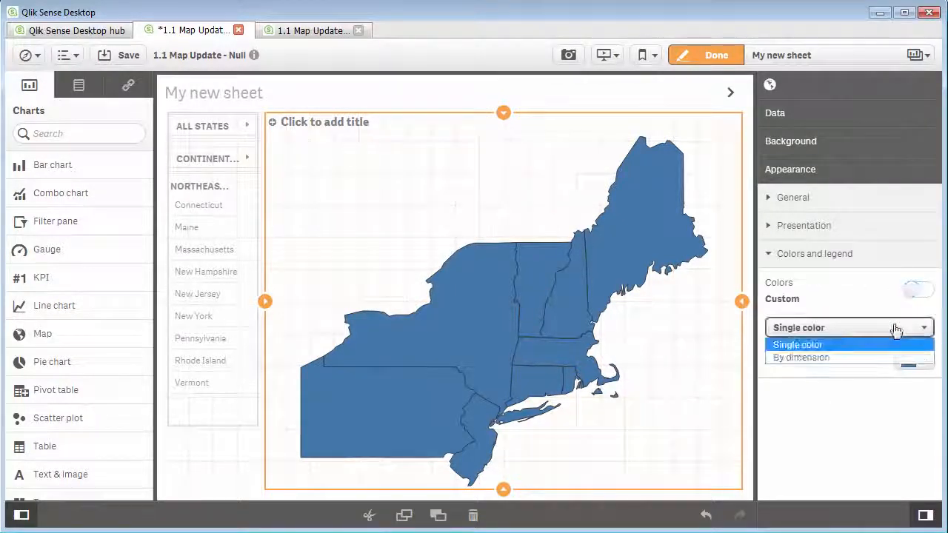
left_click(799, 356)
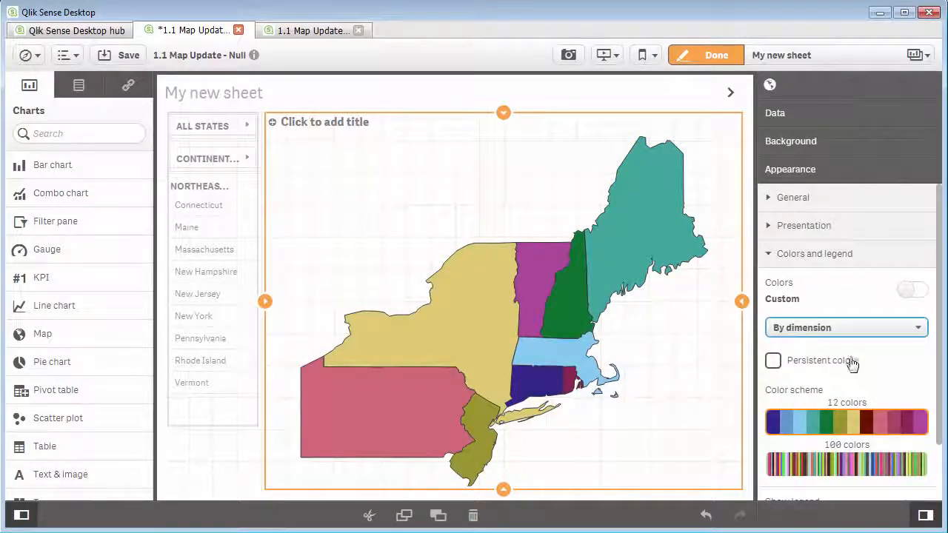
left_click(790, 141)
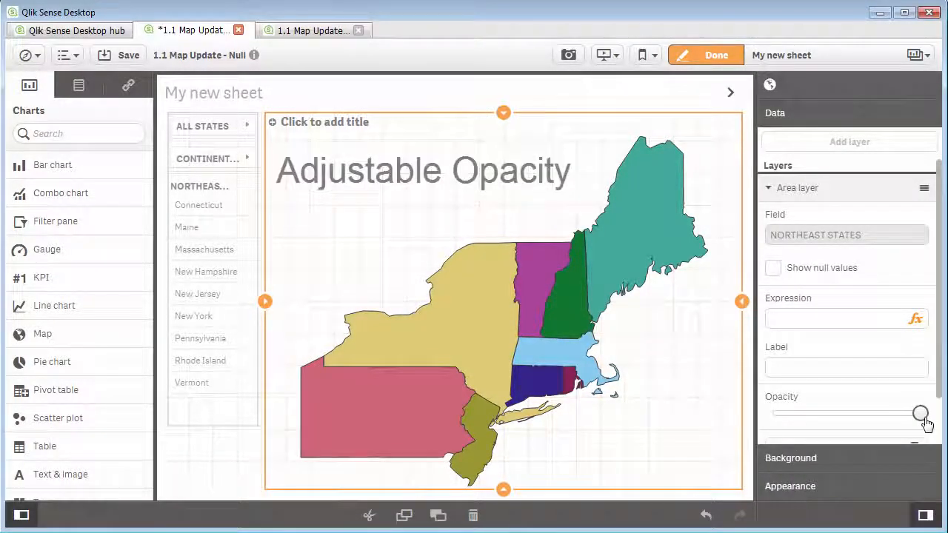
- Lower the area layer opacity and switch the background basemap on
left_click_drag(922, 414, 838, 413)
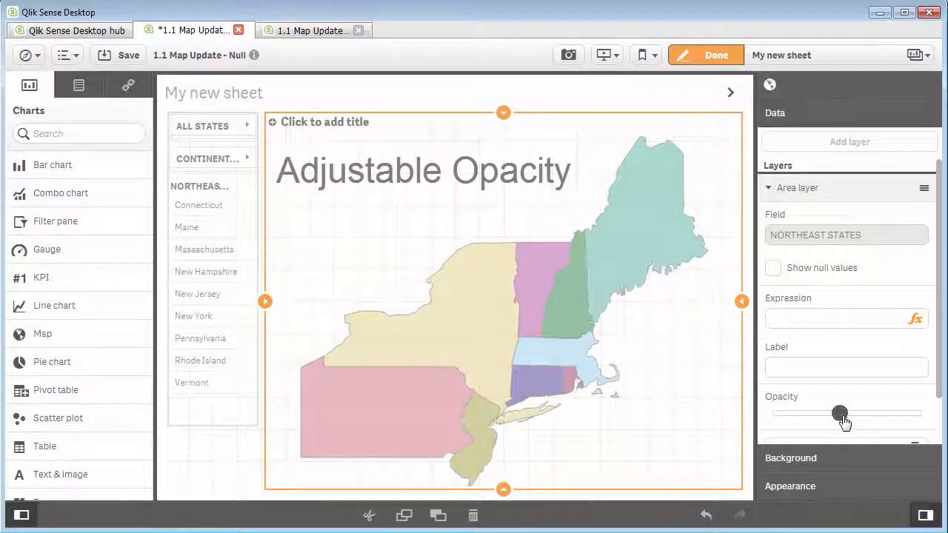
left_click_drag(838, 413, 868, 413)
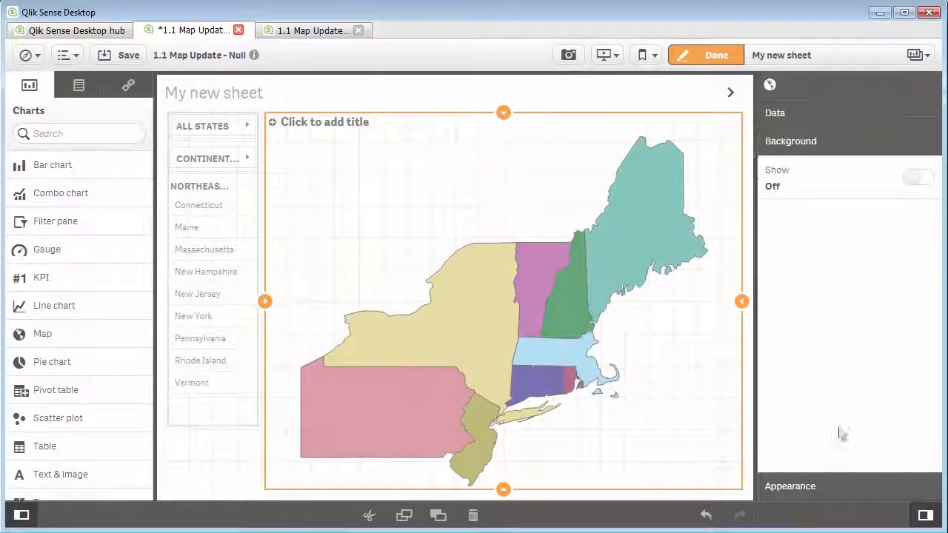
left_click(915, 178)
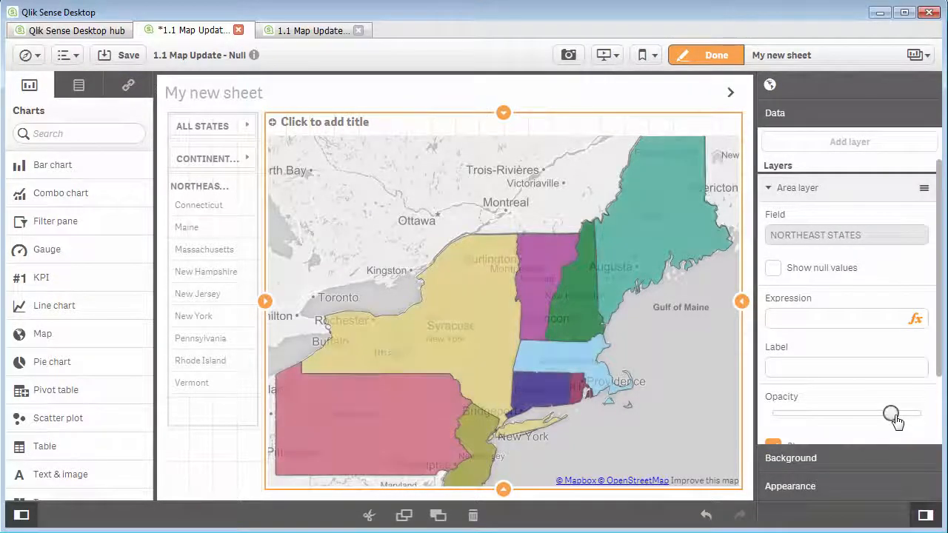
left_click_drag(892, 413, 859, 413)
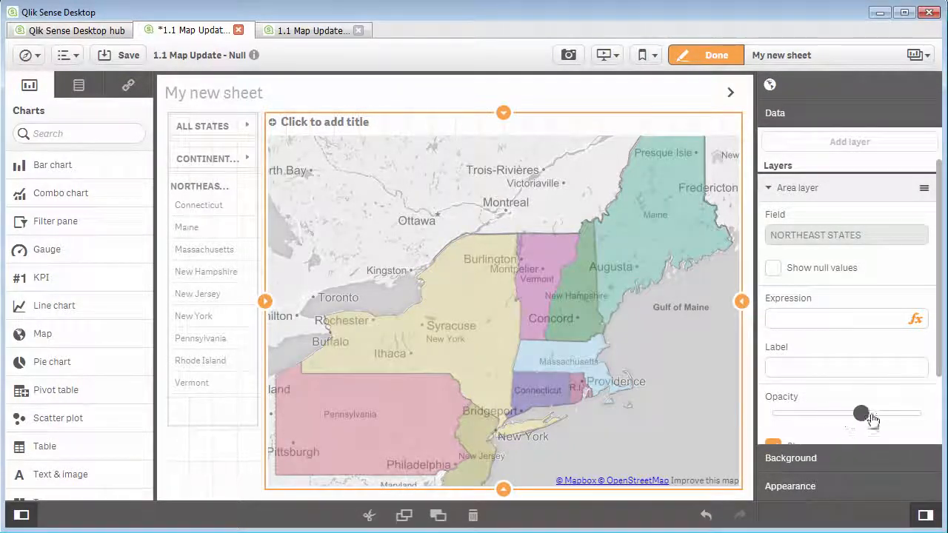
left_click_drag(859, 414, 876, 413)
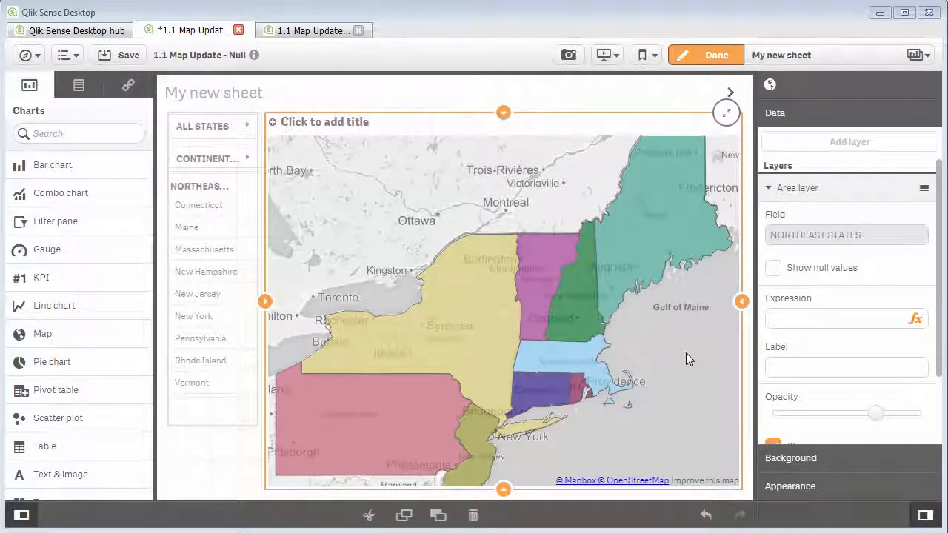
- Finish editing, snapshot the coloured map and start a new story
left_click(714, 54)
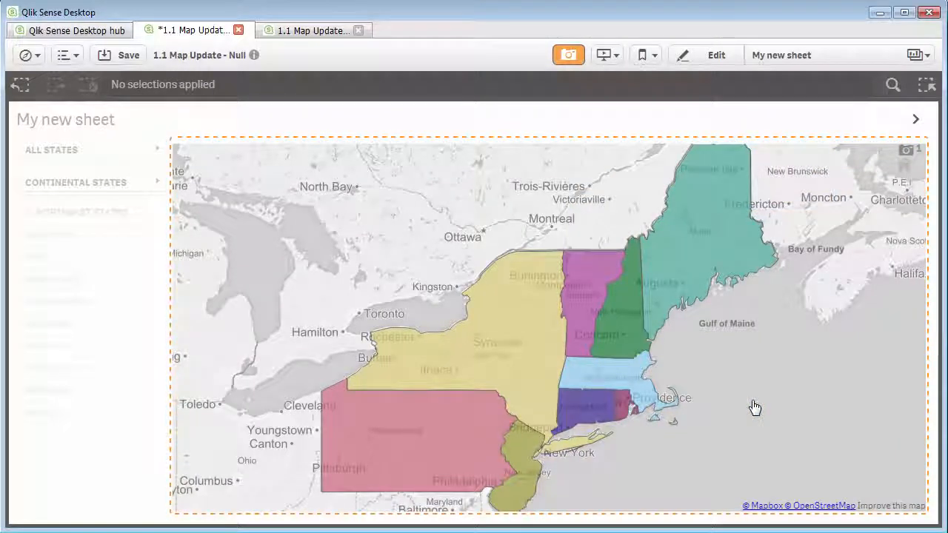
mouse_move(684, 217)
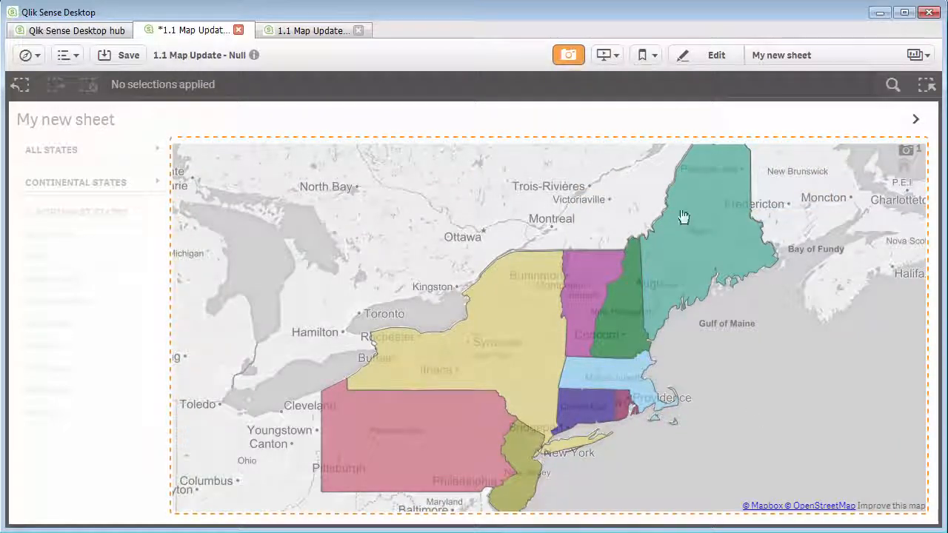
left_click(602, 55)
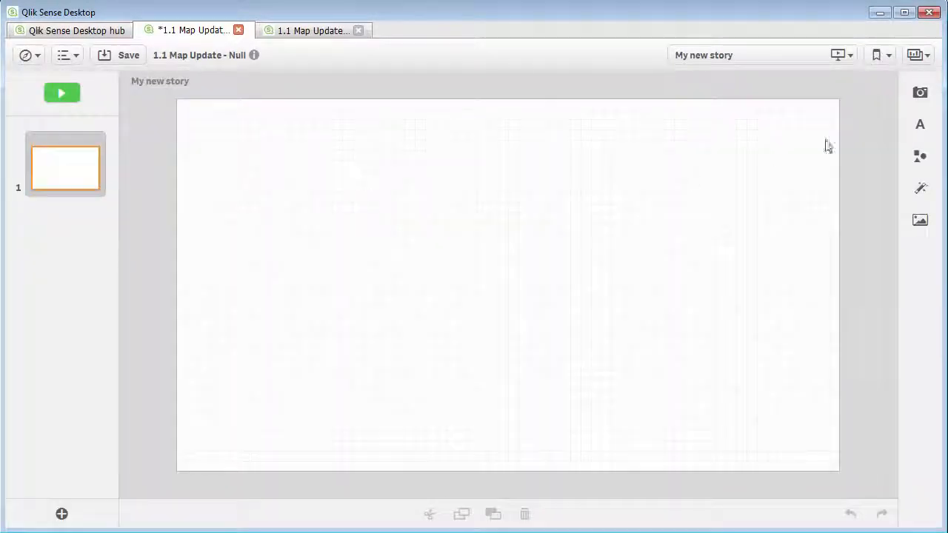
left_click(920, 92)
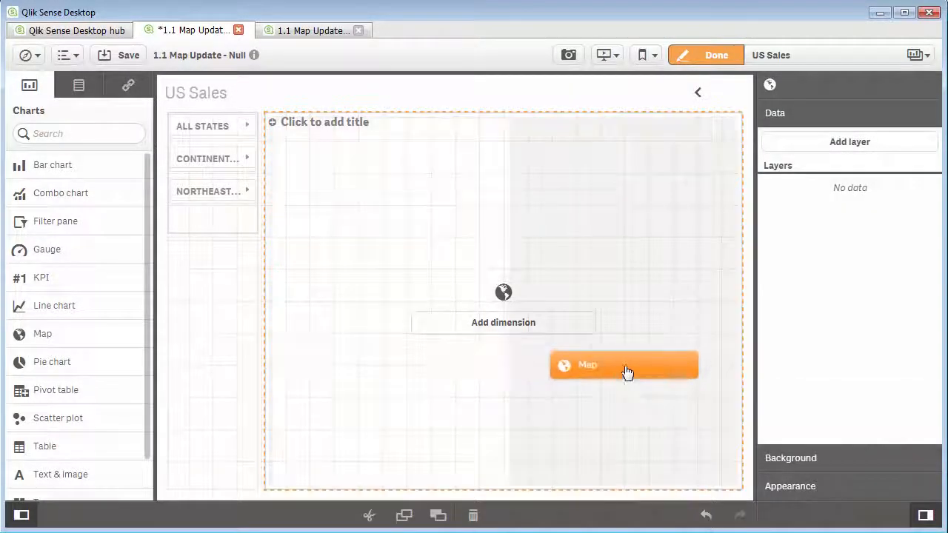
- Add a second map and put State on the first as an area layer using Spain - 2 Provincias.Area
left_click(625, 364)
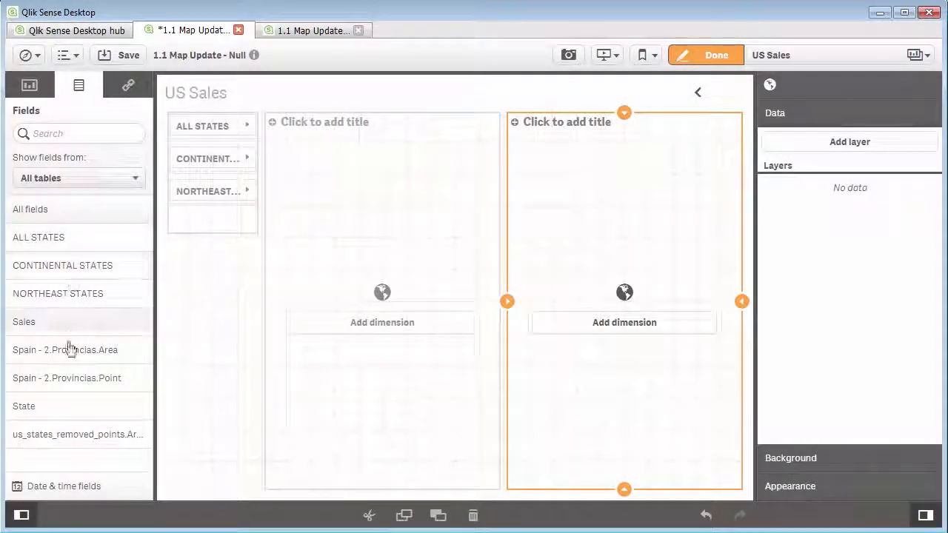
left_click_drag(23, 406, 379, 391)
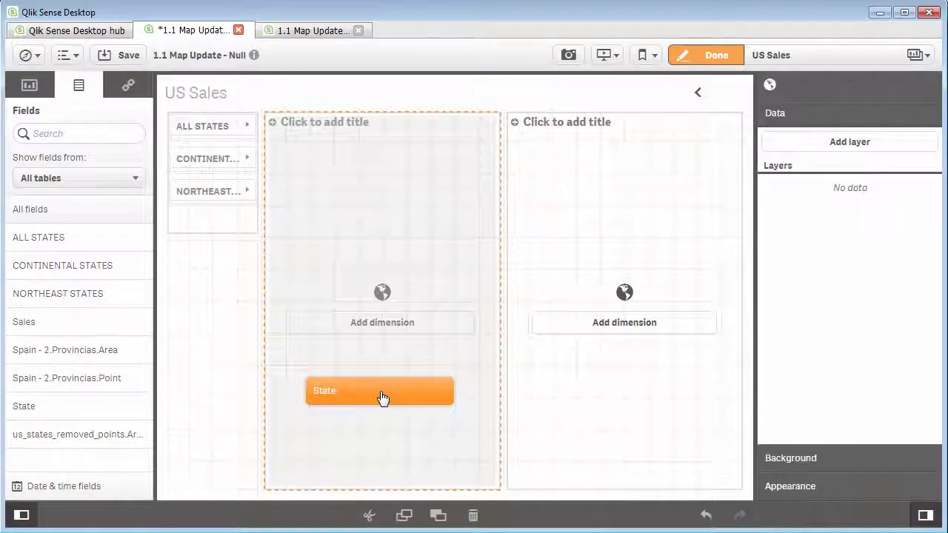
left_click_drag(379, 391, 382, 294)
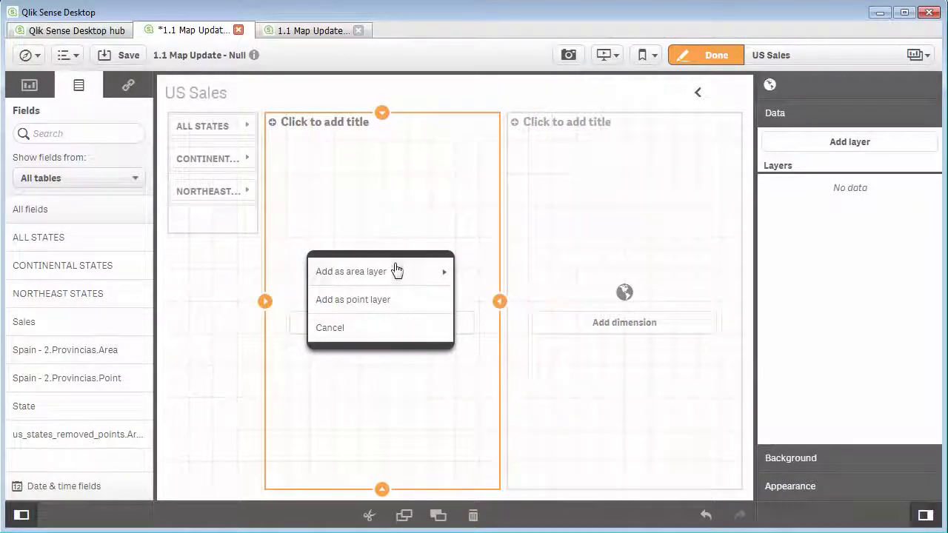
left_click(351, 271)
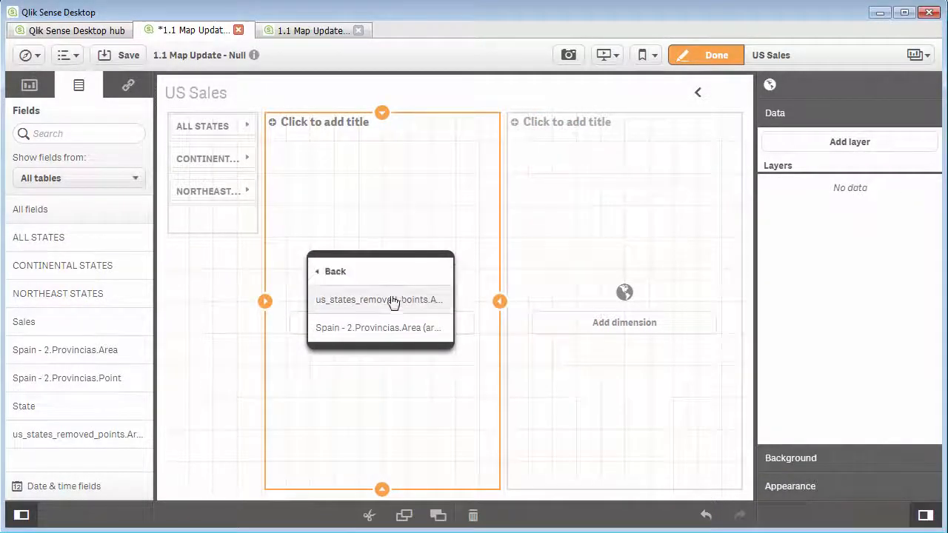
mouse_move(388, 337)
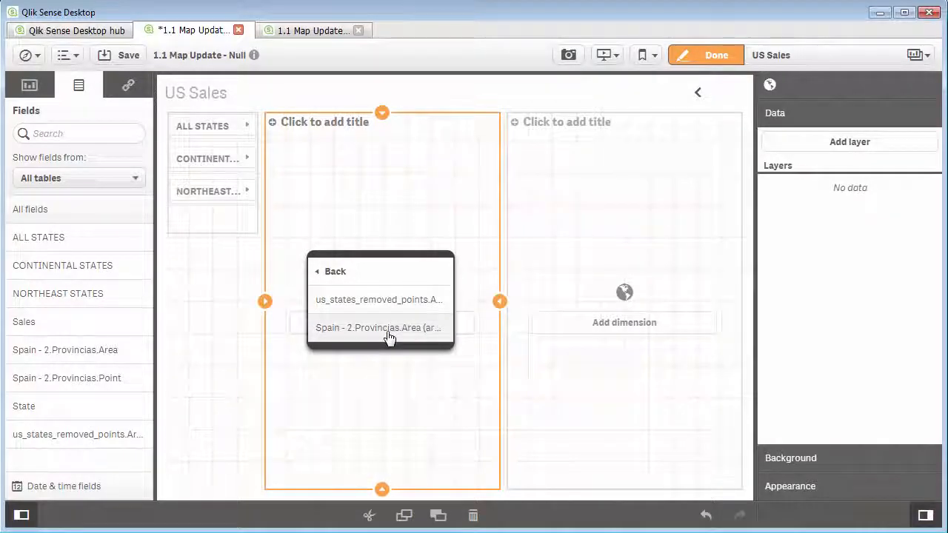
left_click(379, 327)
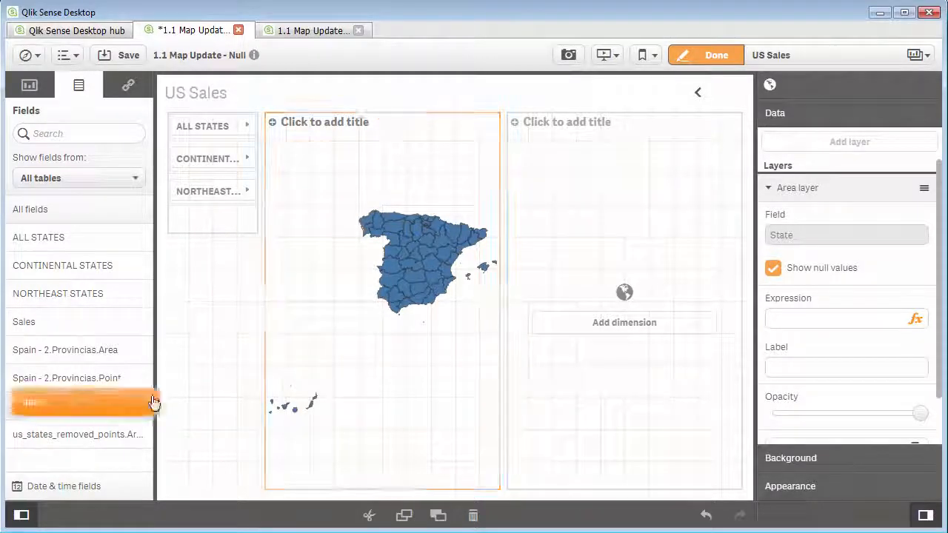
- Put State on the second map as an area layer using us_states geodata
left_click_drag(82, 403, 625, 296)
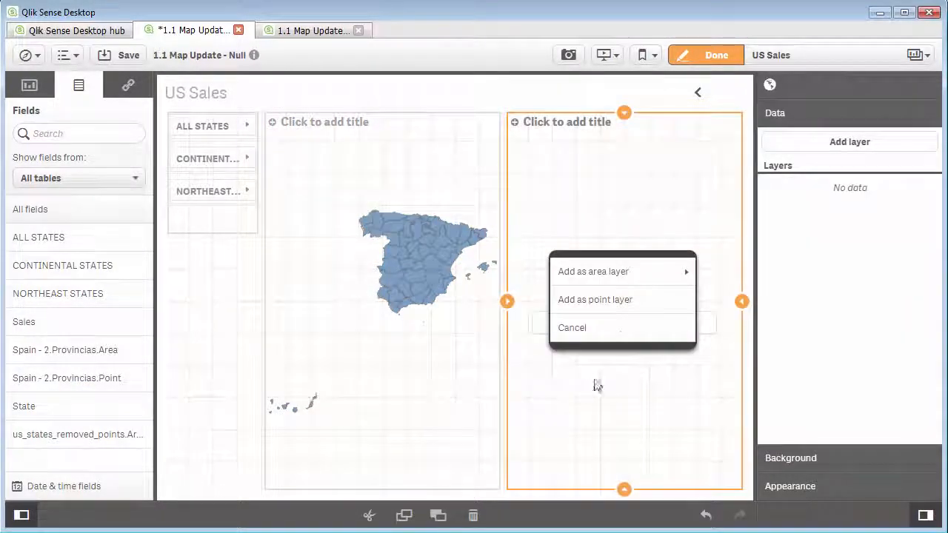
left_click(594, 271)
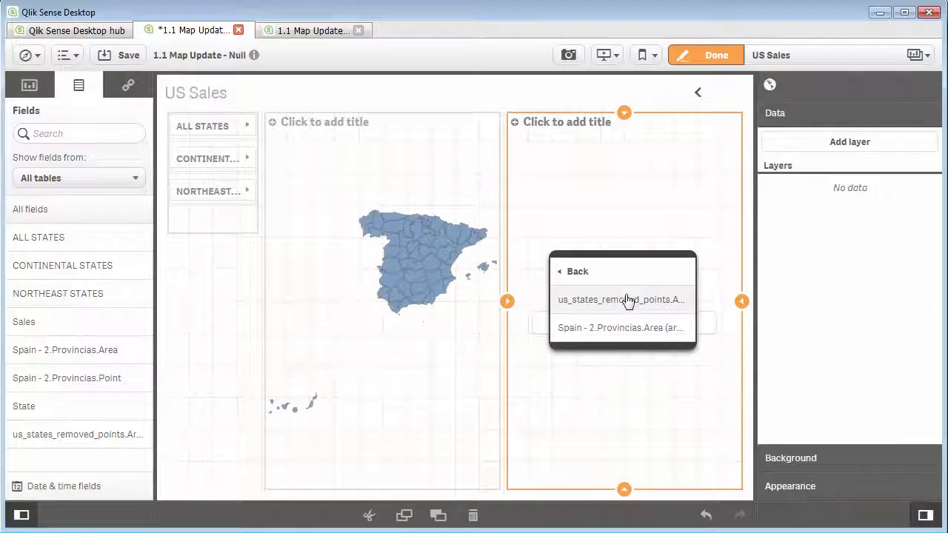
left_click(622, 299)
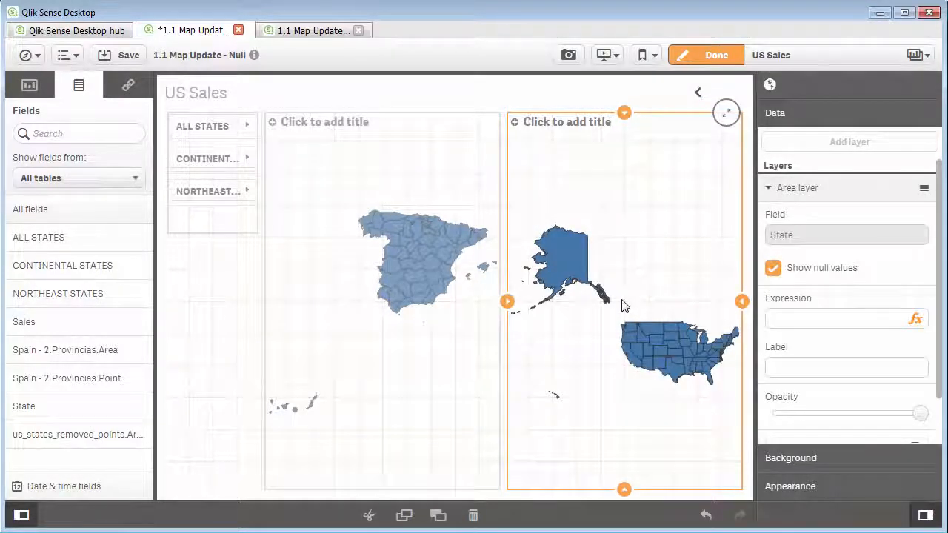